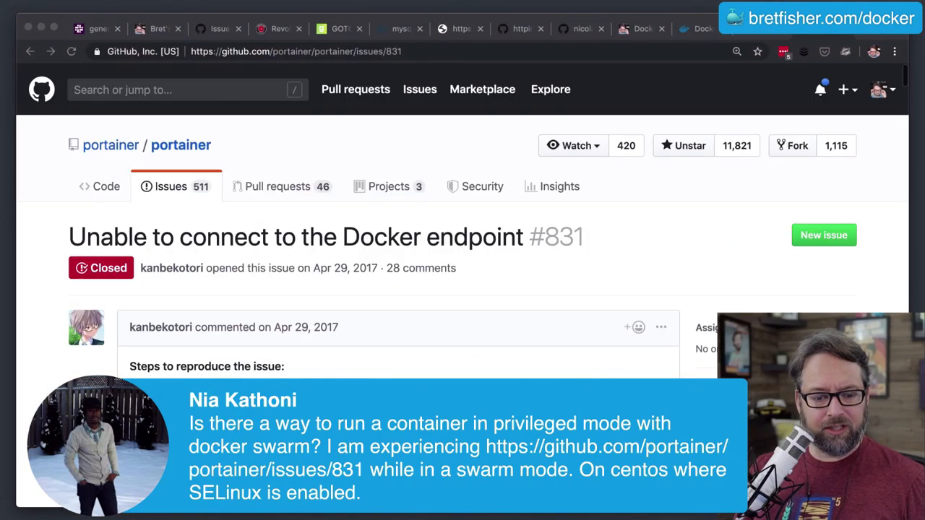
# Read down Portainer issue #831 to the reporter confirming the privileged-flag fix worked
pyautogui.scroll(-3)
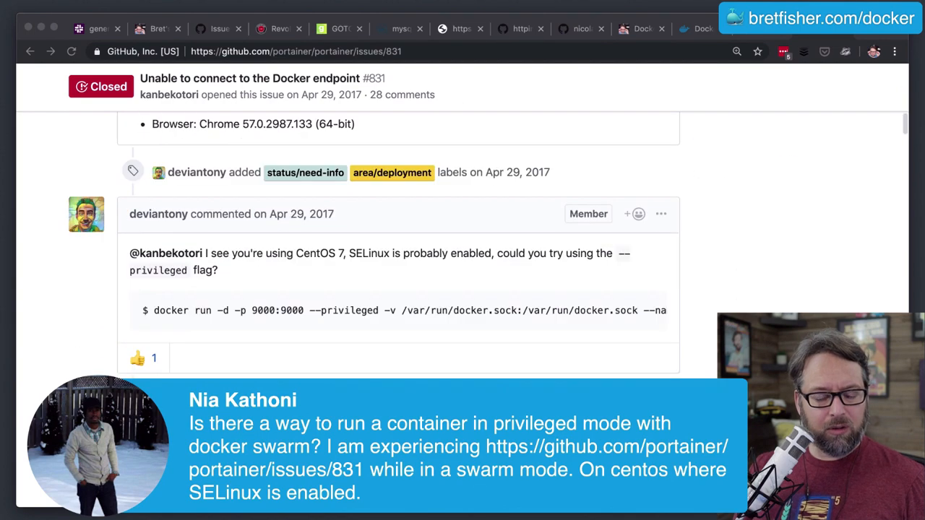
pyautogui.scroll(3)
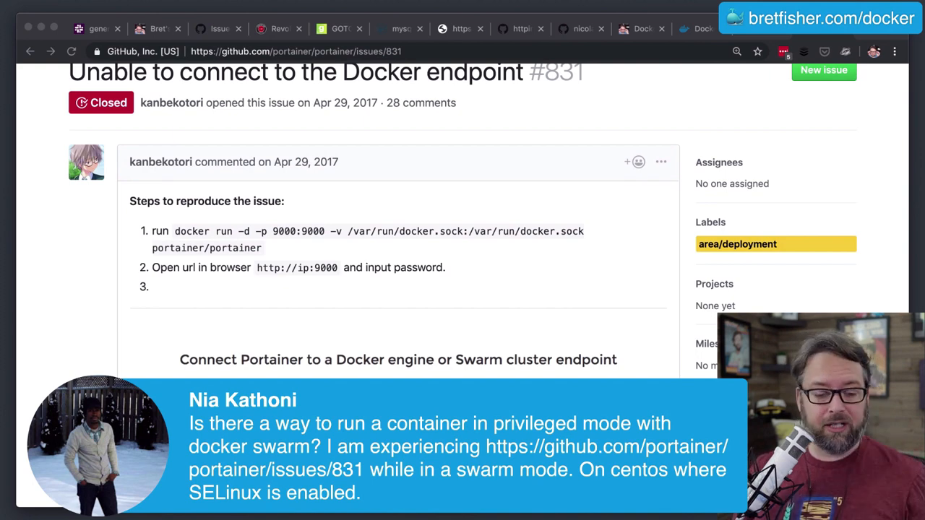
pyautogui.scroll(-3)
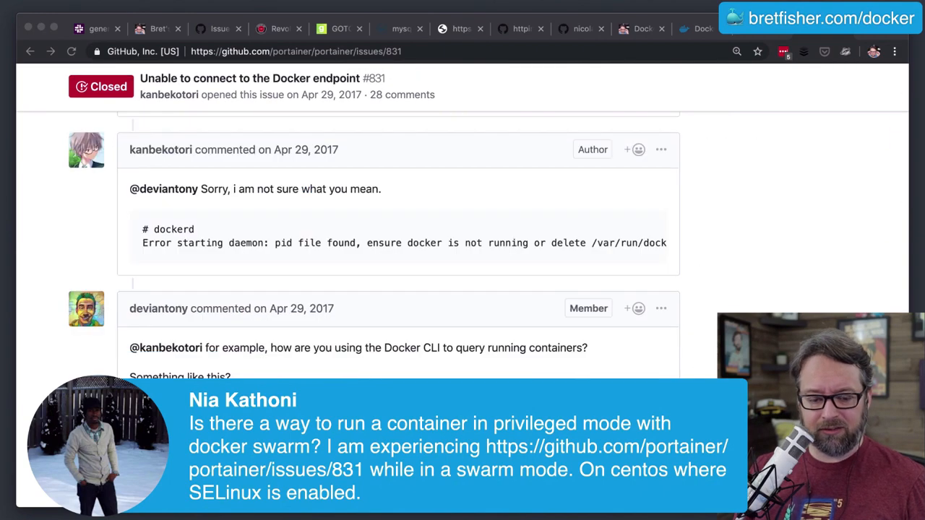
pyautogui.scroll(-3)
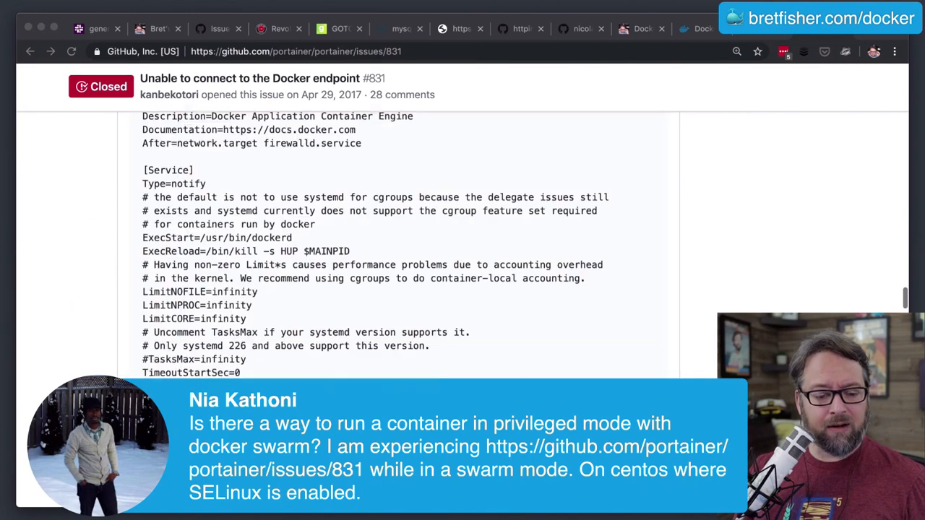
pyautogui.scroll(-3)
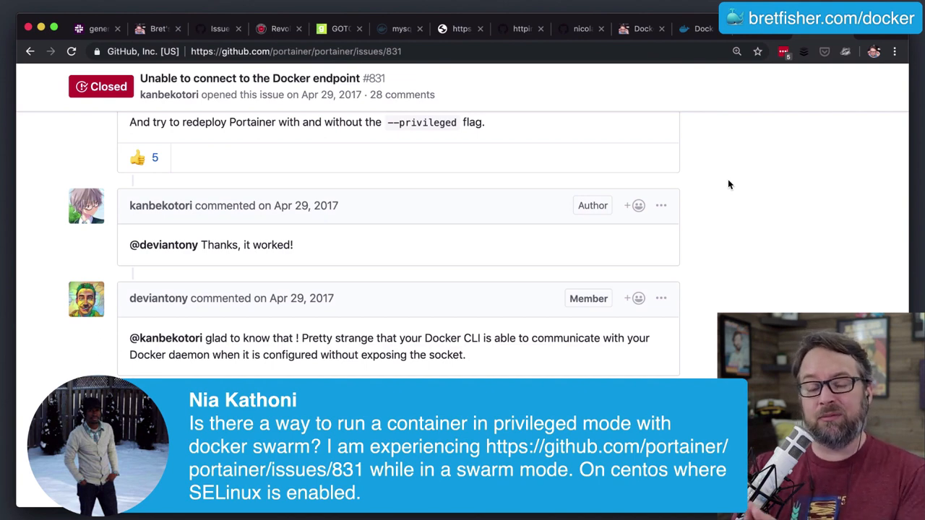
pyautogui.moveTo(728, 180)
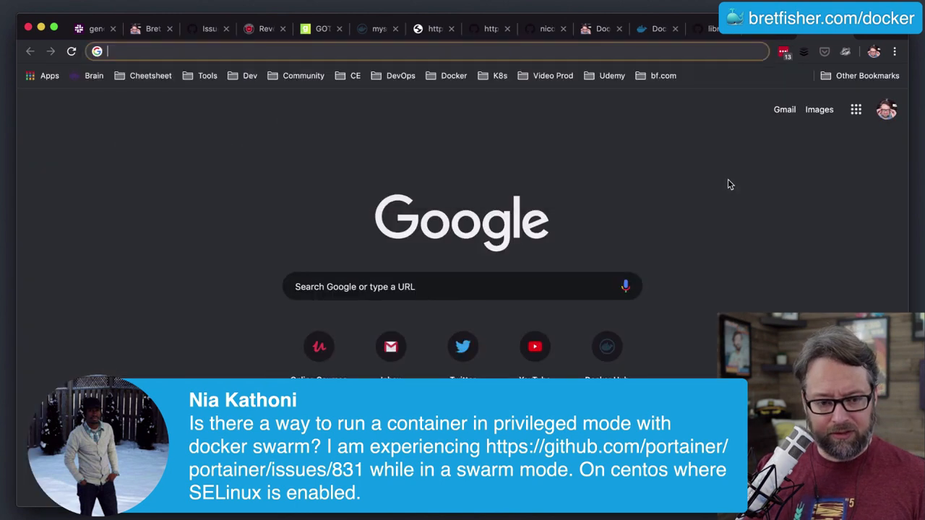
# Open the 'Releases · docker/docker-ce' page from the 'docker-ce/re' address bar suggestion
pyautogui.write('docker-ce')
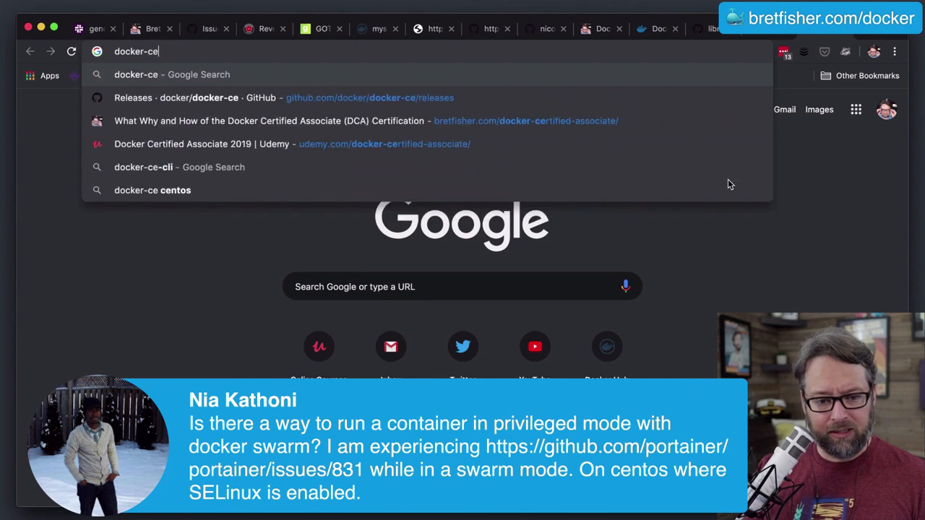
pyautogui.write('/re')
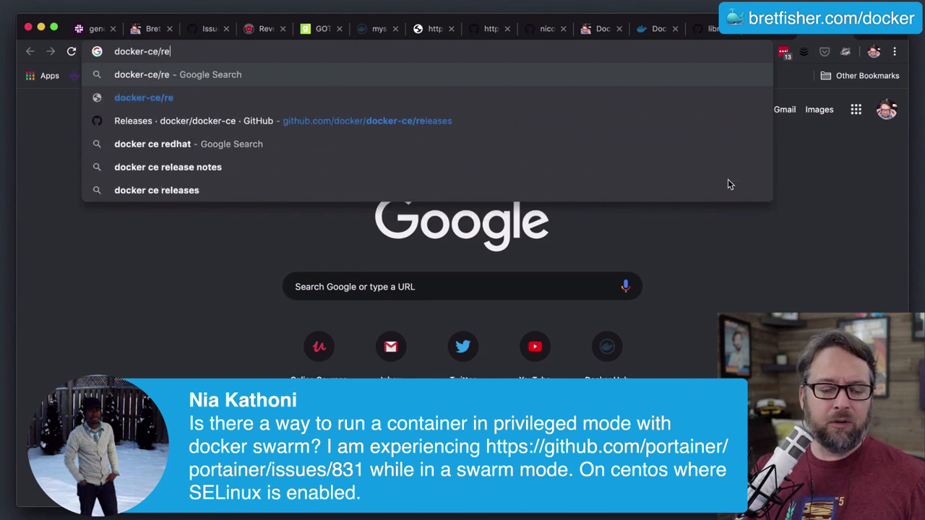
pyautogui.click(282, 121)
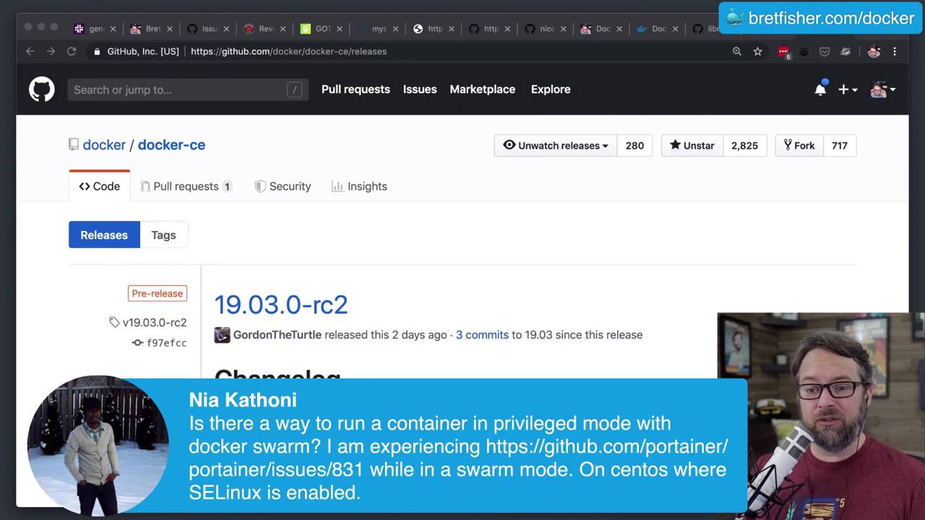
# Scroll the 19.03.0-rc2 release notes past Networking to the Swarm and Logging sections
pyautogui.scroll(-3)
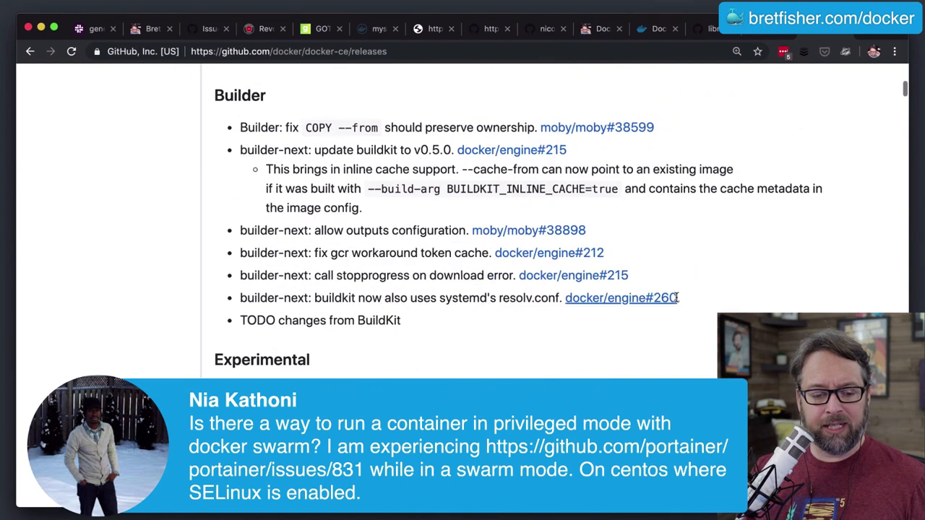
pyautogui.scroll(-3)
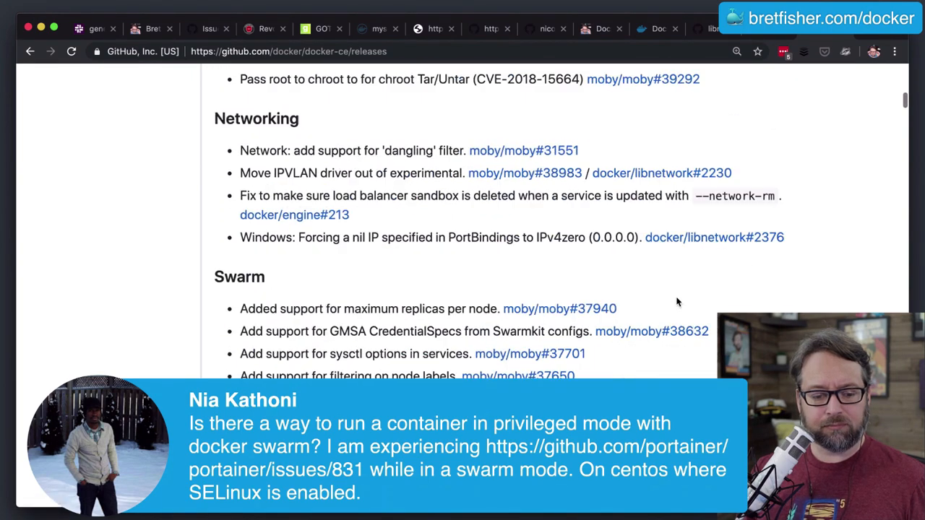
pyautogui.scroll(-3)
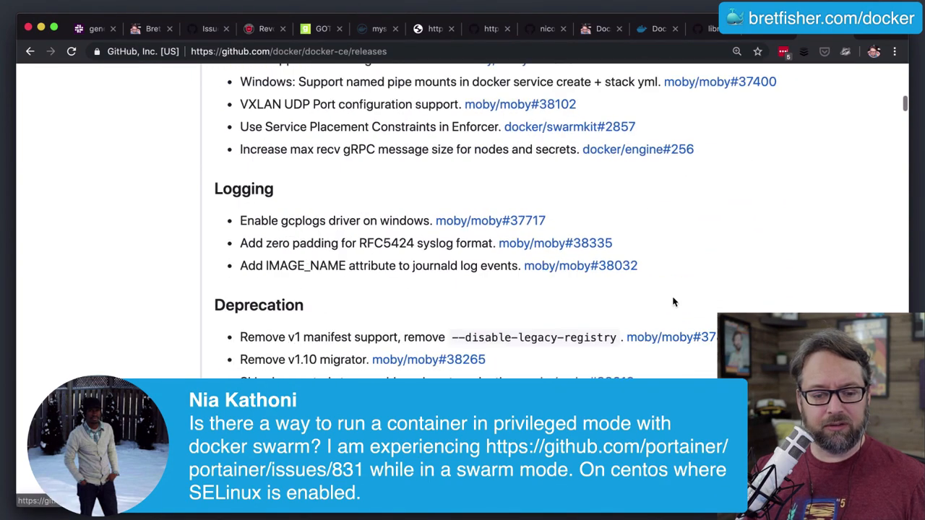
pyautogui.scroll(3)
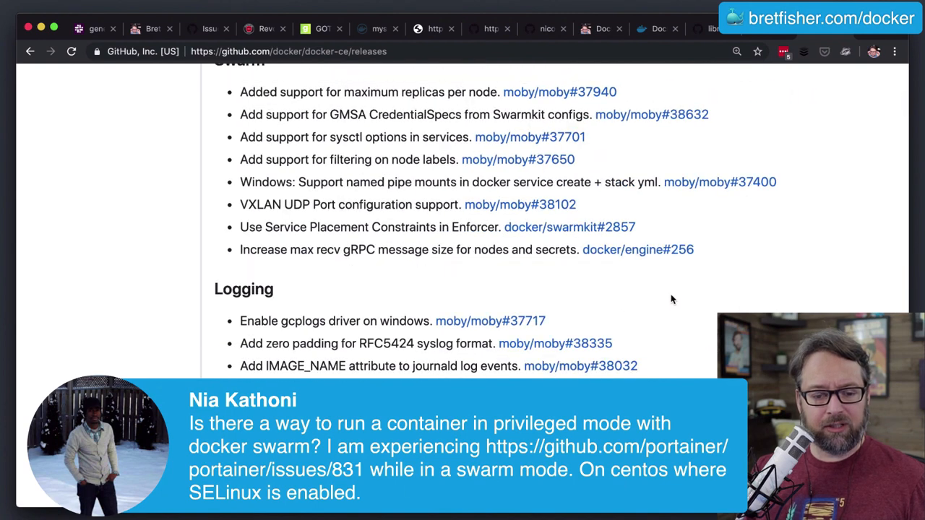
pyautogui.moveTo(277, 160)
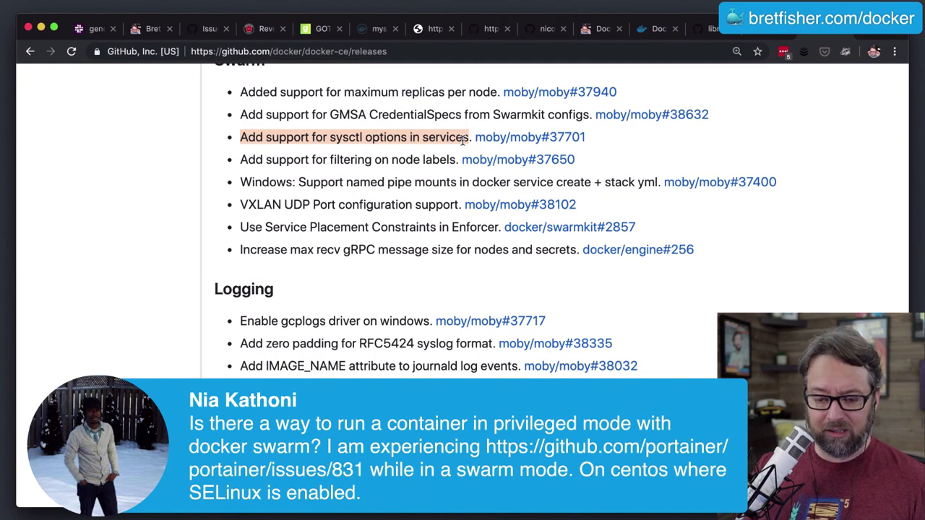
# Open a new tab and browse the Docker and Kubernetes bookmark folders
pyautogui.click(454, 75)
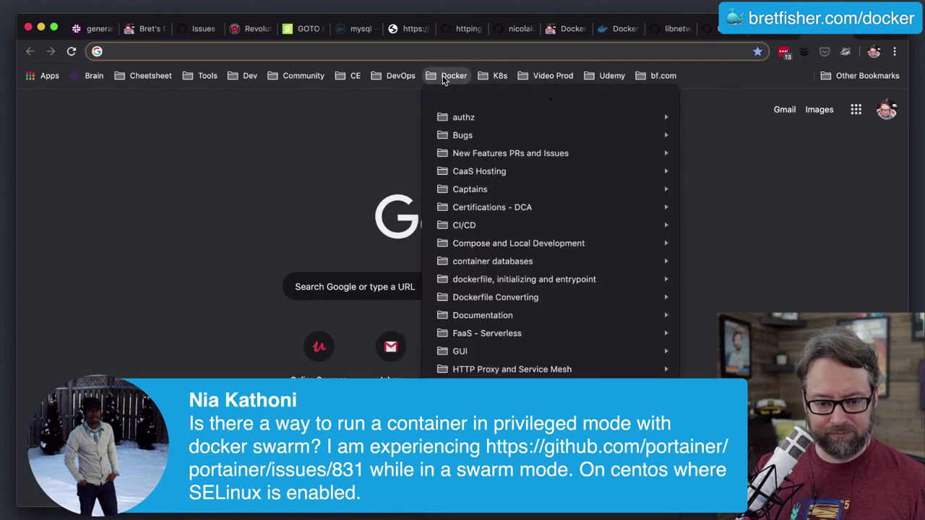
pyautogui.click(501, 75)
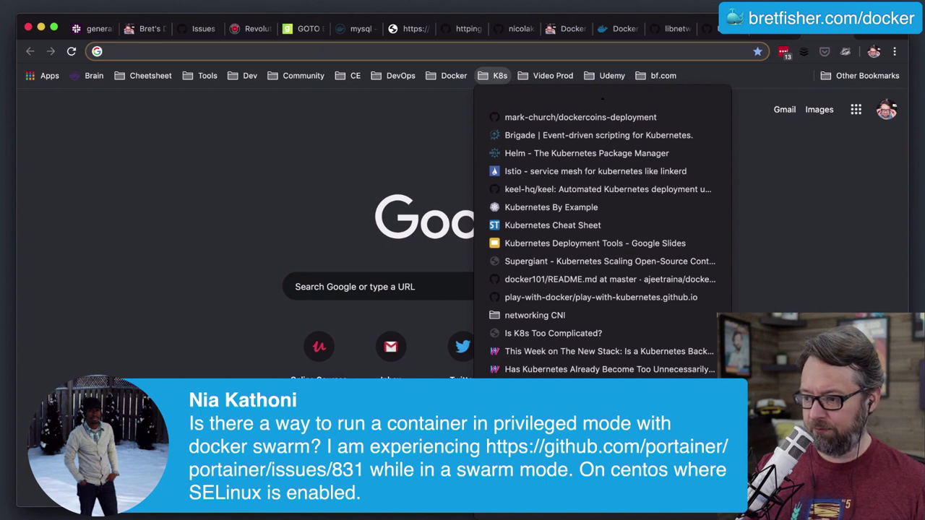
pyautogui.click(355, 75)
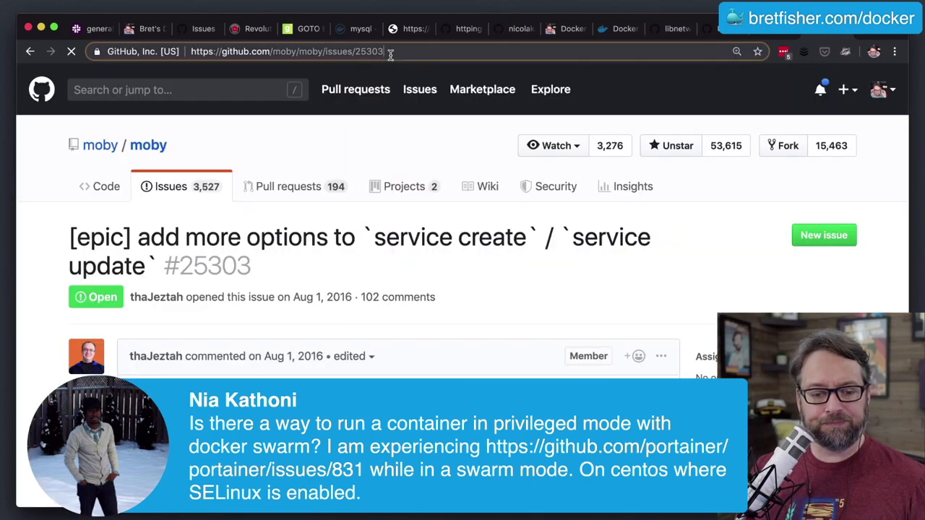
# Review issue #25303's options table, then enter docs.docker.com/compose/compose-file/ as the address
pyautogui.scroll(-3)
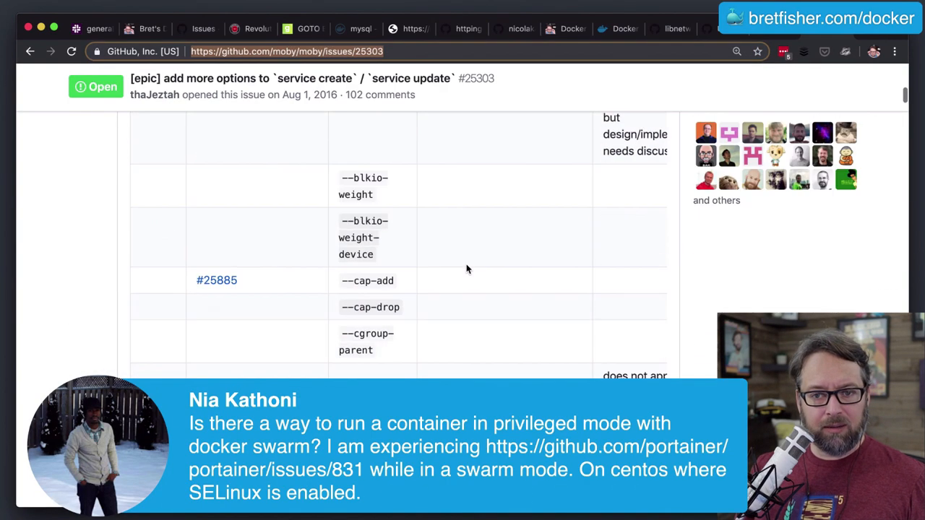
pyautogui.scroll(3)
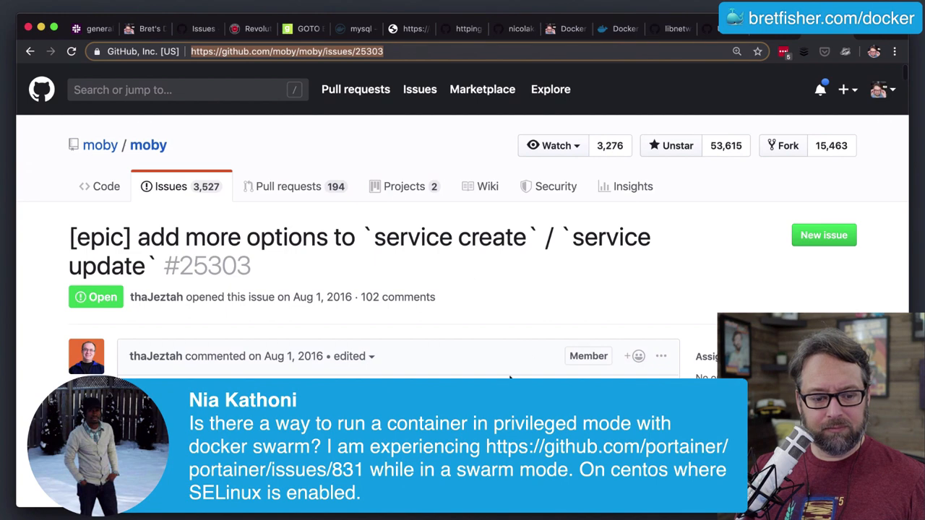
pyautogui.scroll(-3)
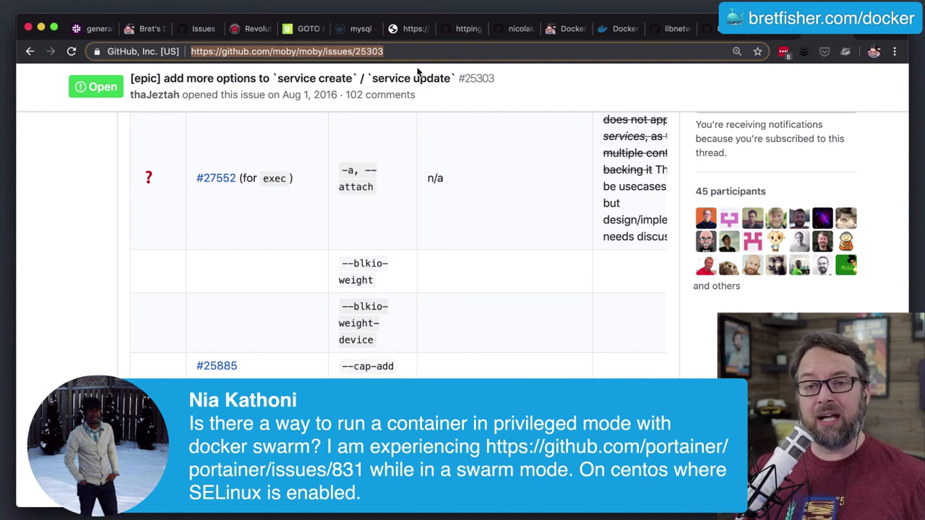
pyautogui.moveTo(417, 52)
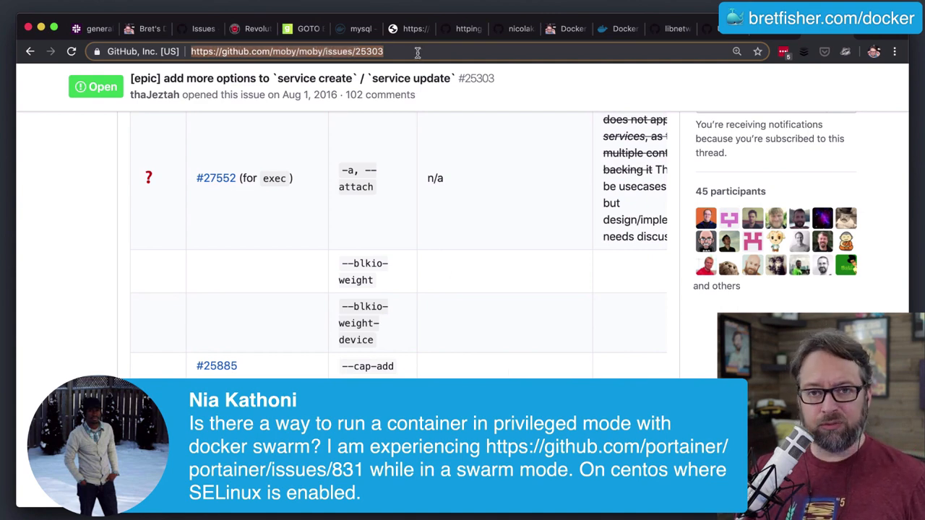
pyautogui.moveTo(455, 206)
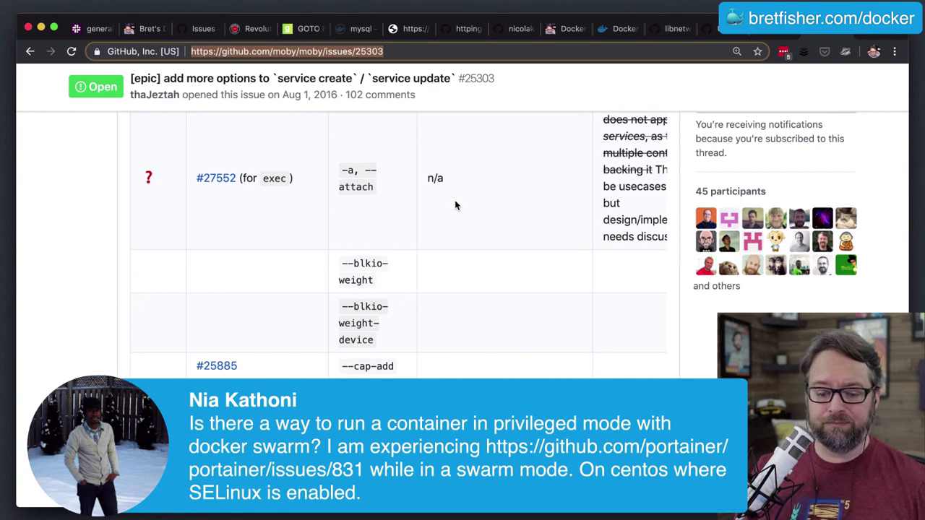
pyautogui.moveTo(472, 207)
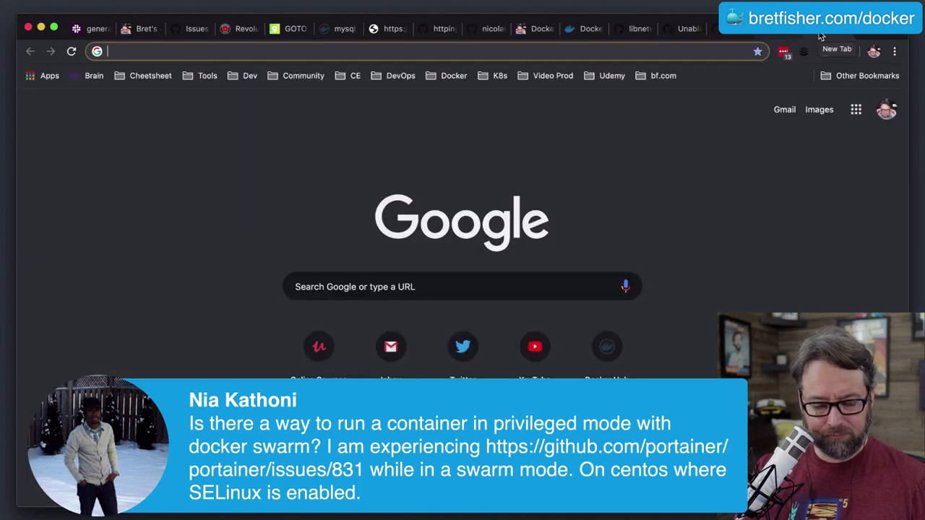
pyautogui.write('docs.docker.com/compose/compose-file/')
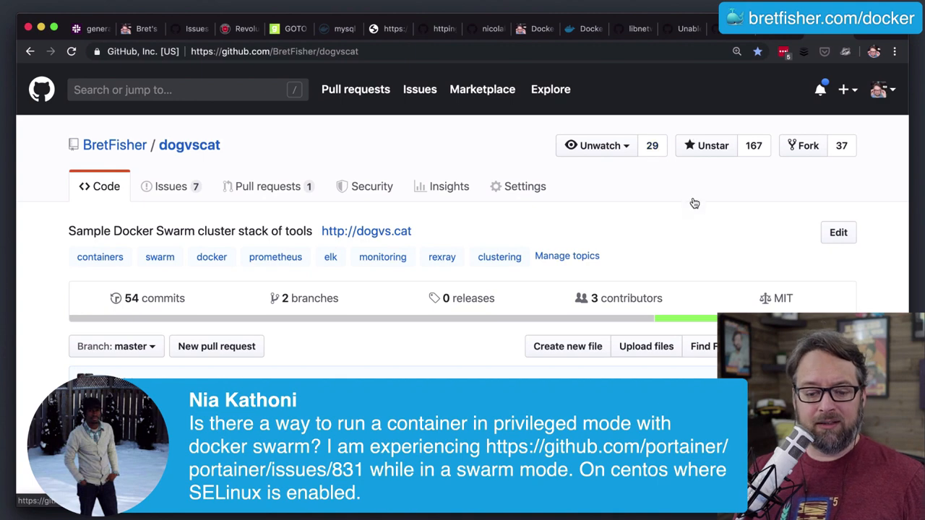
# Browse the dogvscat file list down through the stack-*.yml files to voting.dockerapp
pyautogui.scroll(-3)
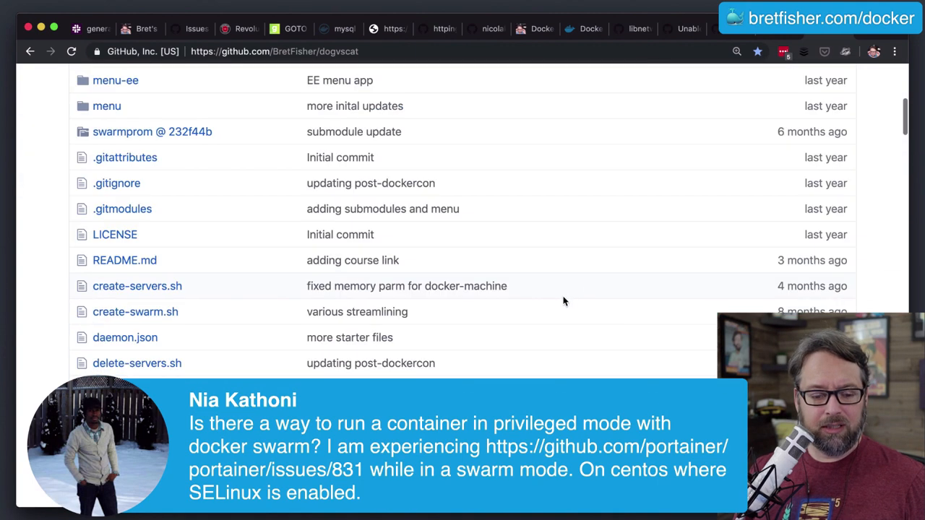
pyautogui.scroll(3)
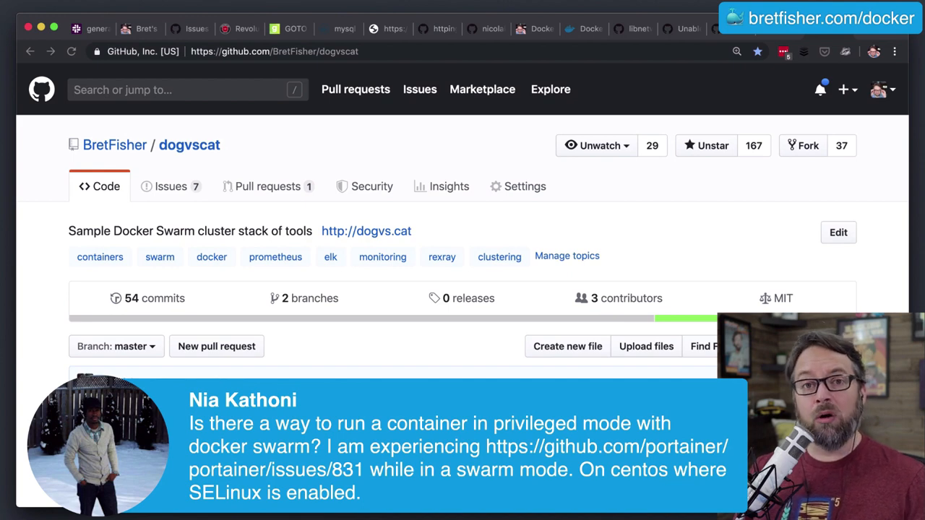
pyautogui.scroll(-3)
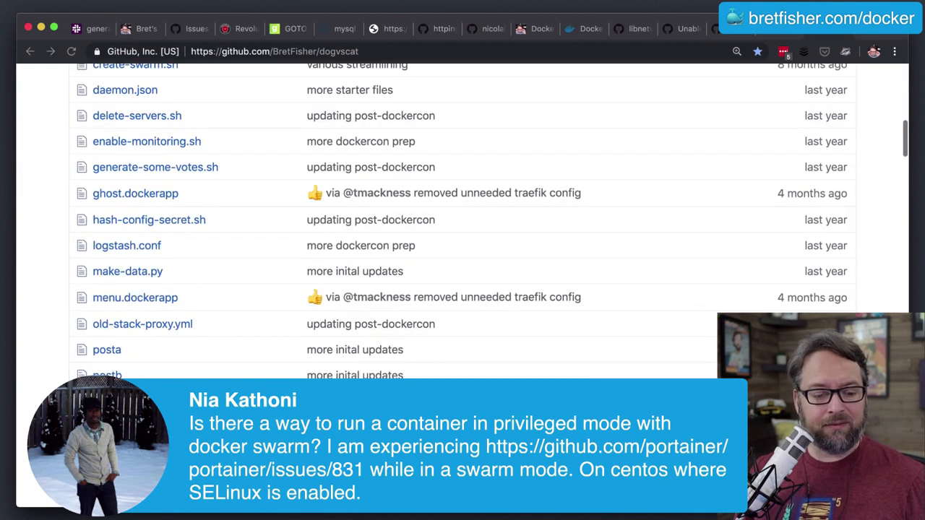
pyautogui.scroll(-3)
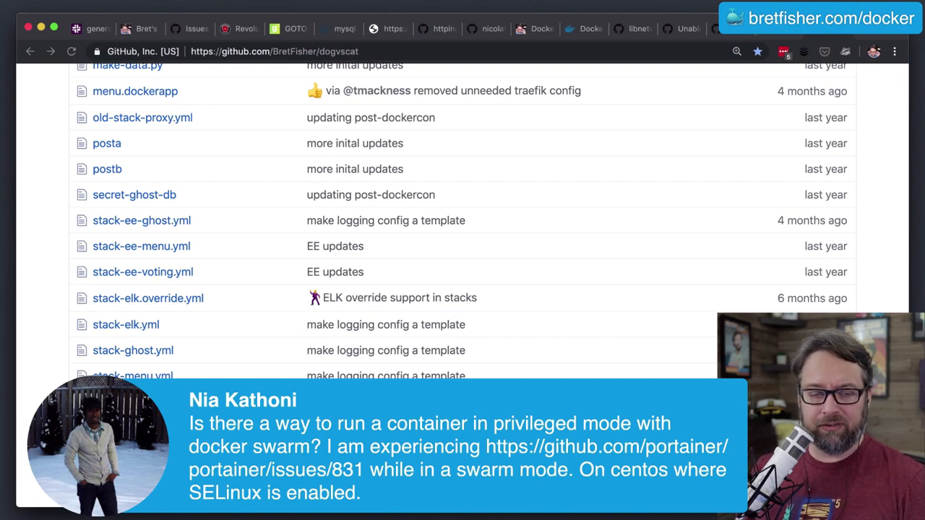
pyautogui.scroll(-3)
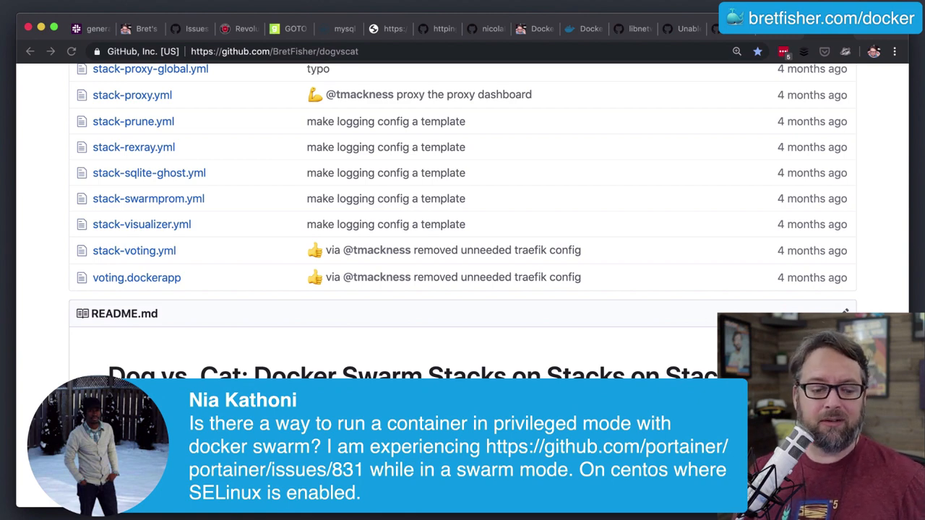
pyautogui.scroll(3)
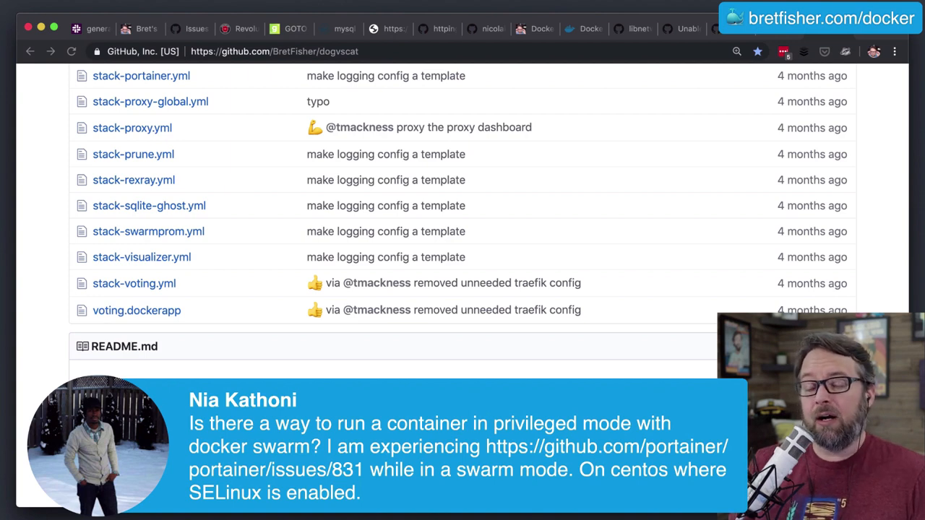
pyautogui.scroll(3)
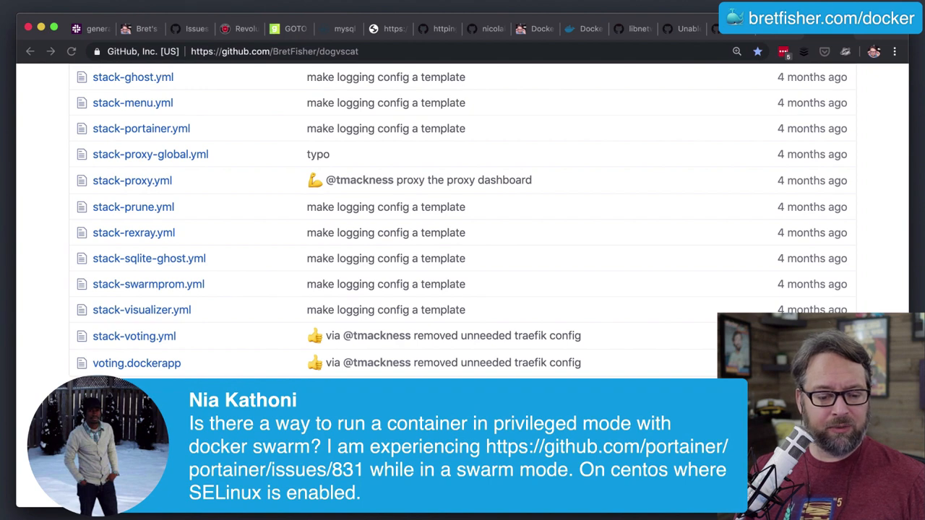
# Open stack-rexray.yml and read its global-mode plugin-rexray service that mounts the Docker socket
pyautogui.click(134, 232)
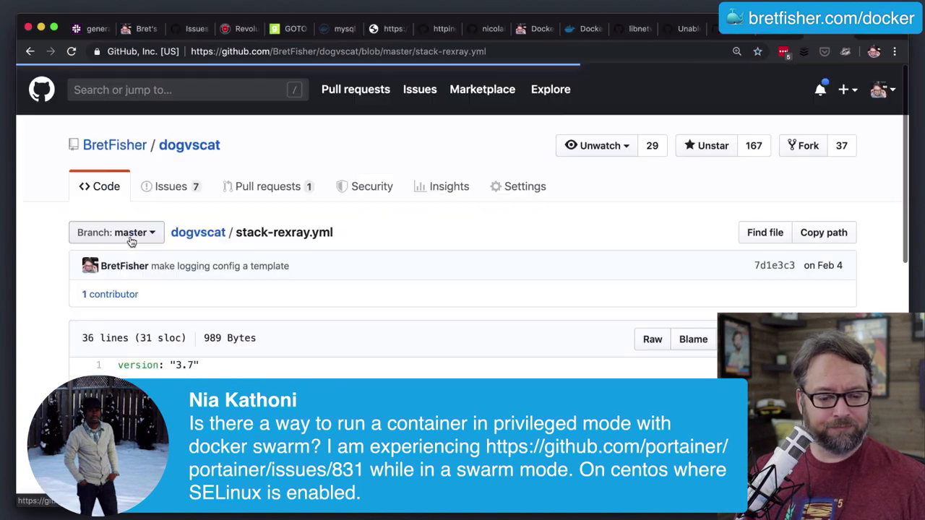
pyautogui.scroll(-3)
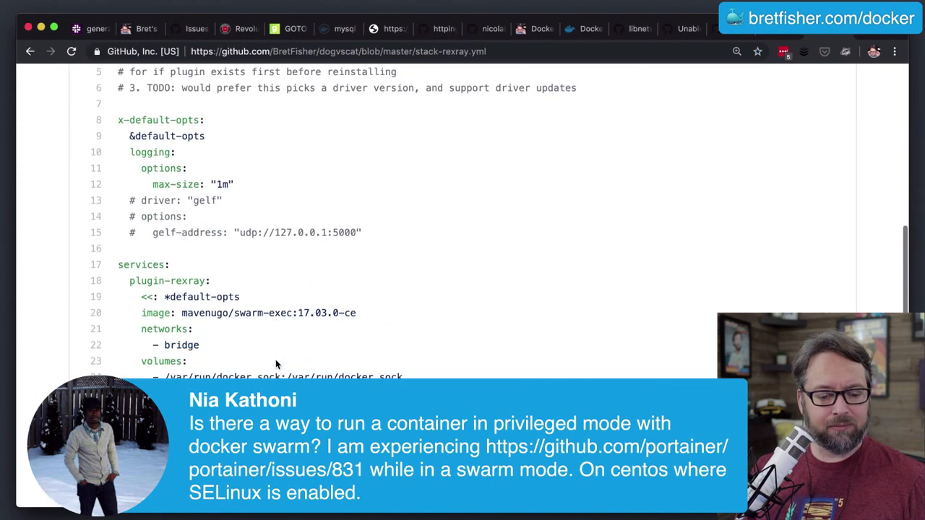
pyautogui.scroll(-3)
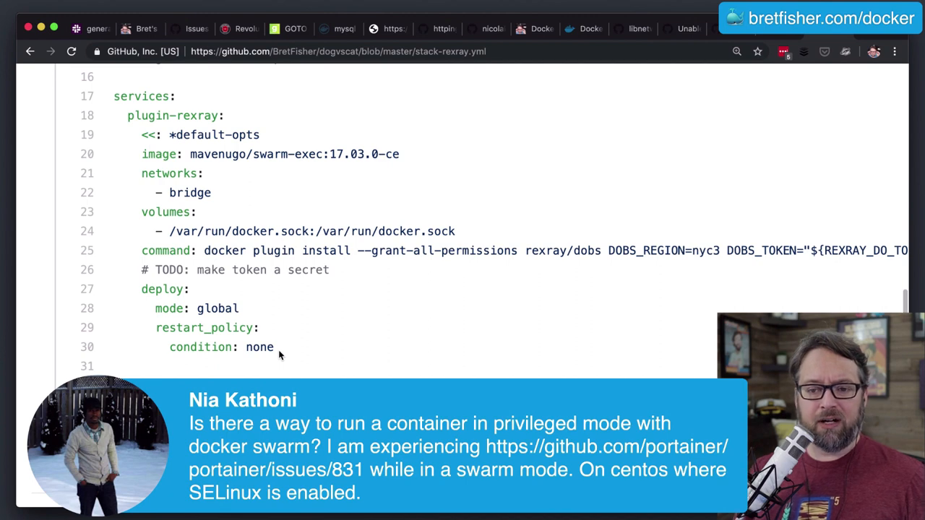
pyautogui.moveTo(215, 230)
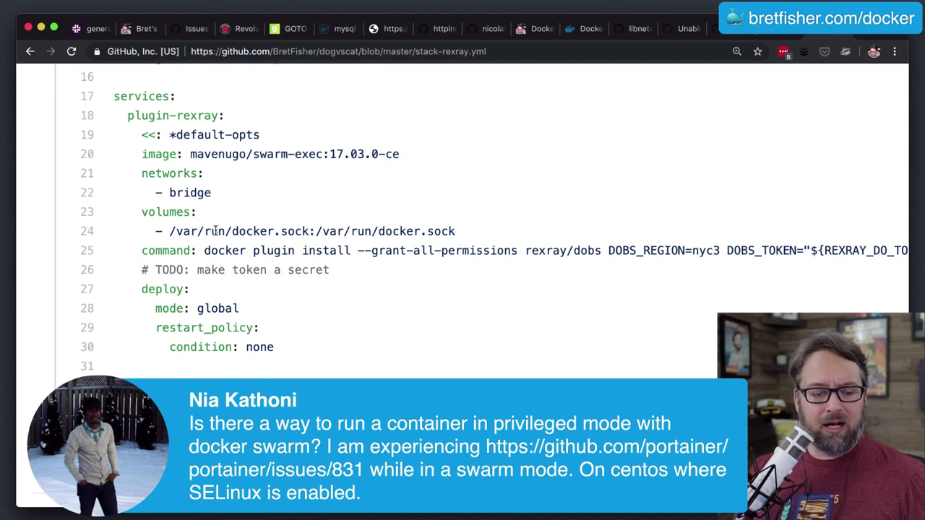
pyautogui.moveTo(229, 225)
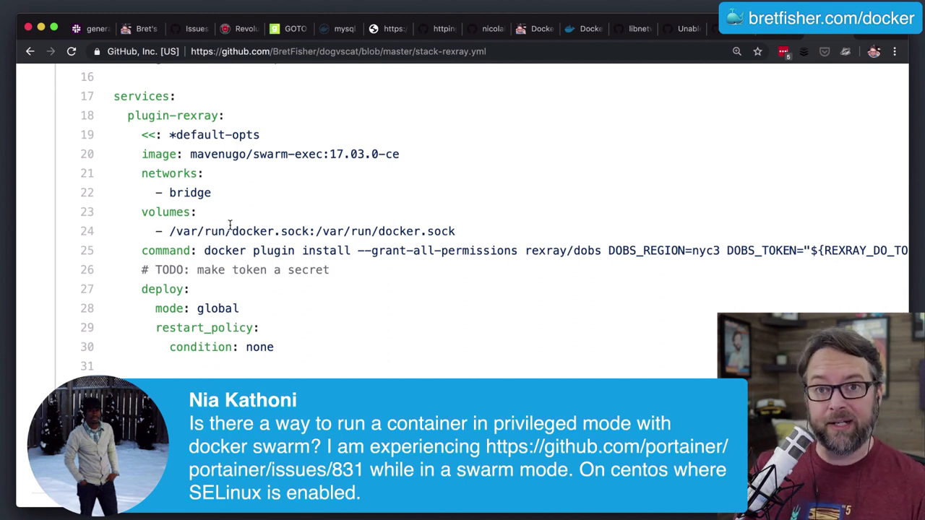
pyautogui.moveTo(160, 169)
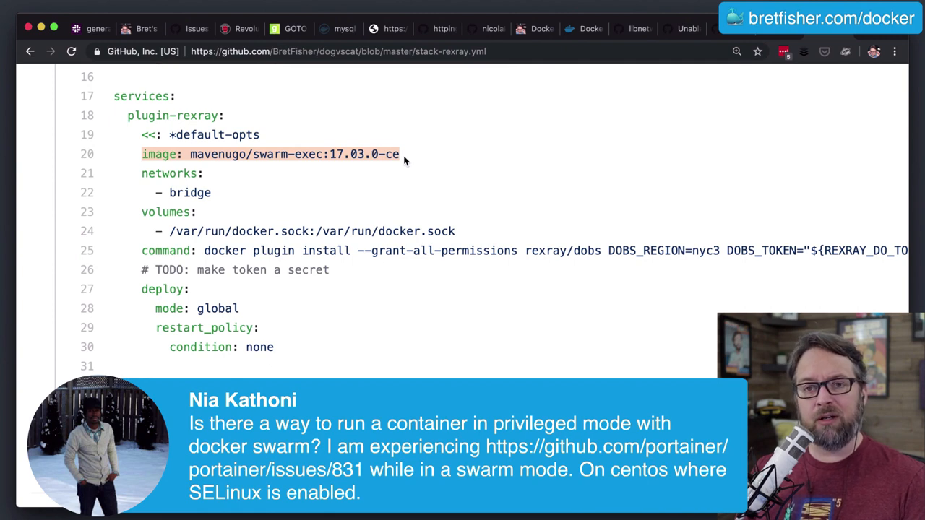
pyautogui.moveTo(182, 232)
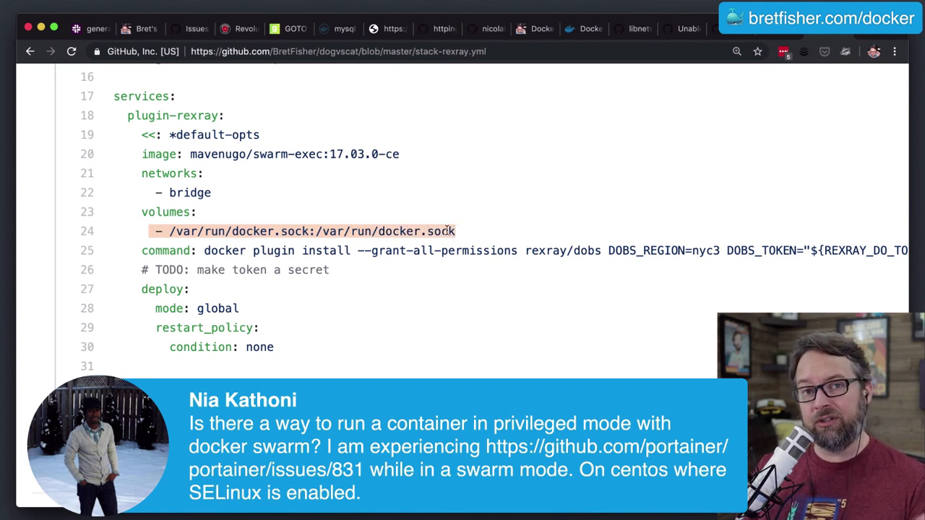
pyautogui.moveTo(211, 251)
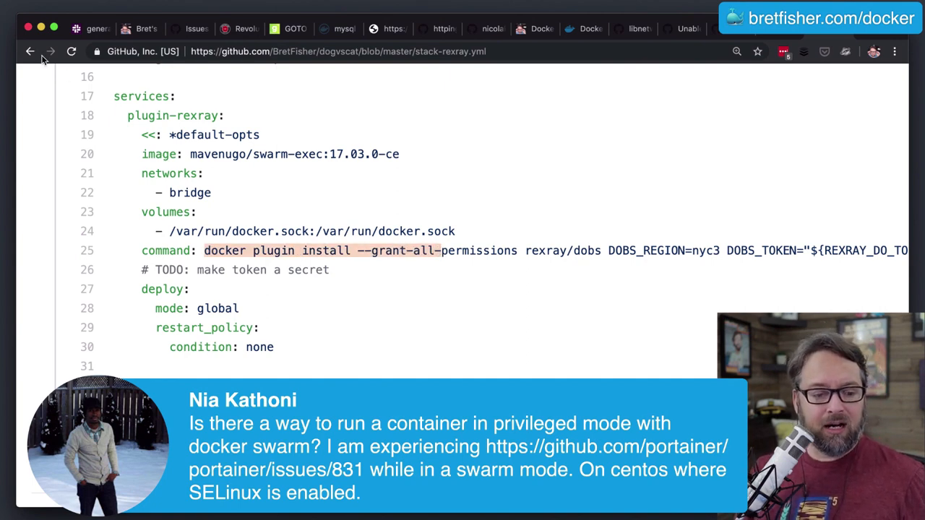
pyautogui.moveTo(324, 219)
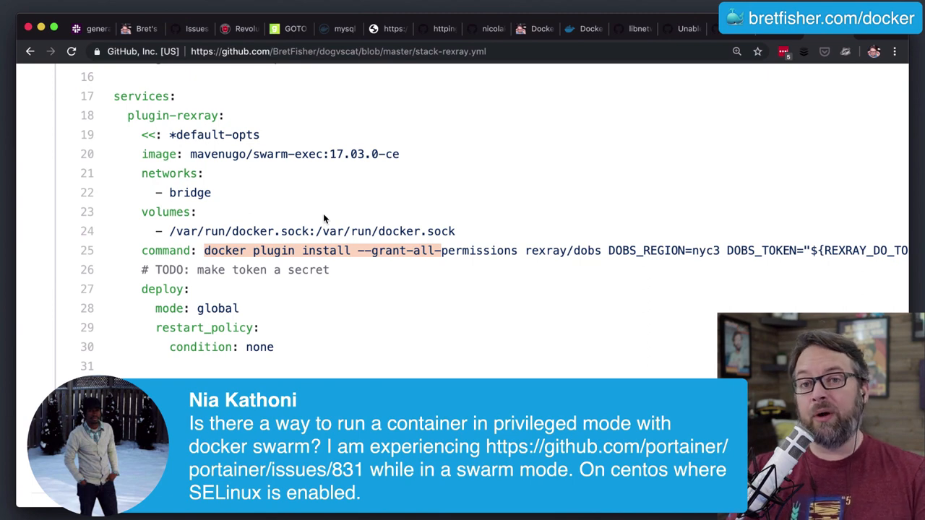
pyautogui.moveTo(314, 337)
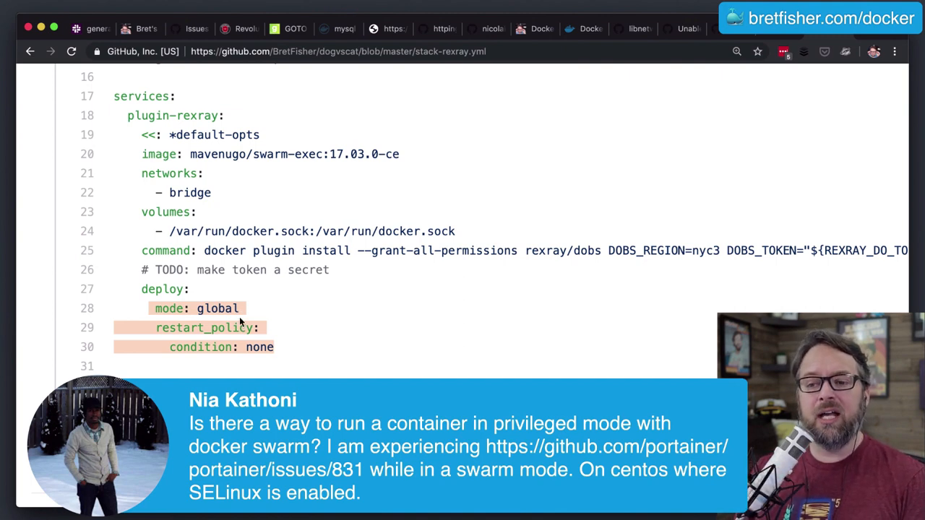
pyautogui.moveTo(258, 230)
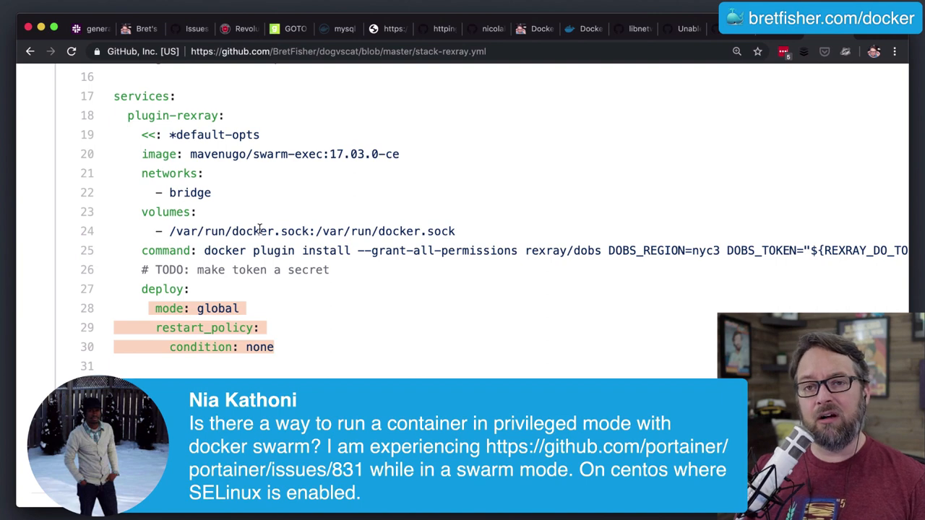
pyautogui.scroll(3)
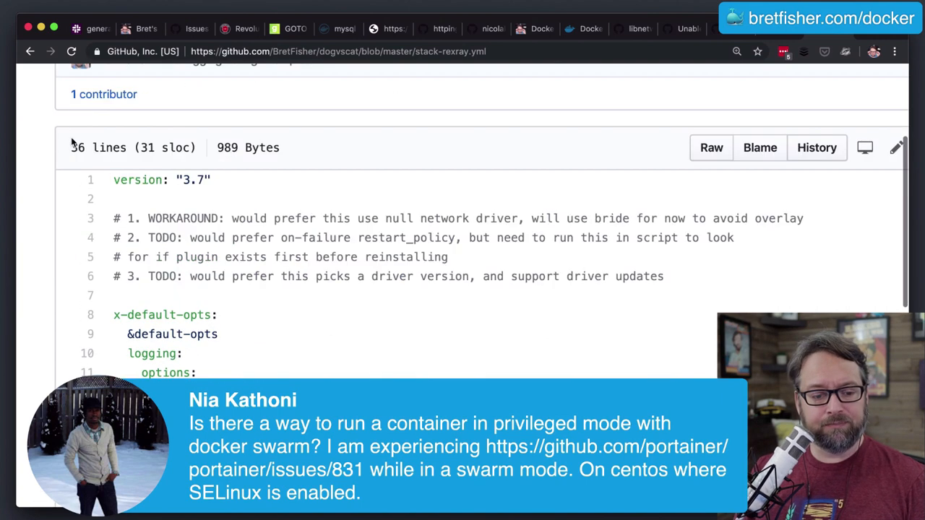
# Open stack-prune.yml and select the 'docker' image name in its image-prune service
pyautogui.click(30, 52)
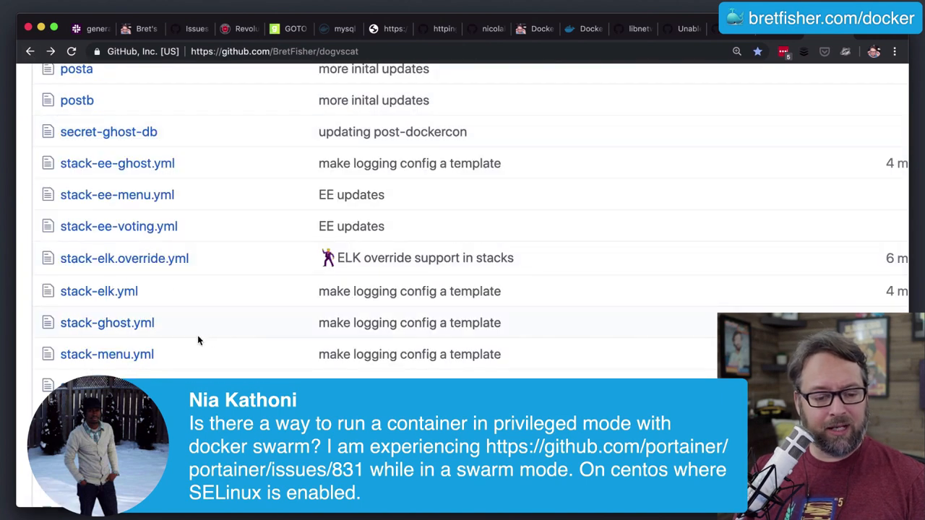
pyautogui.scroll(-3)
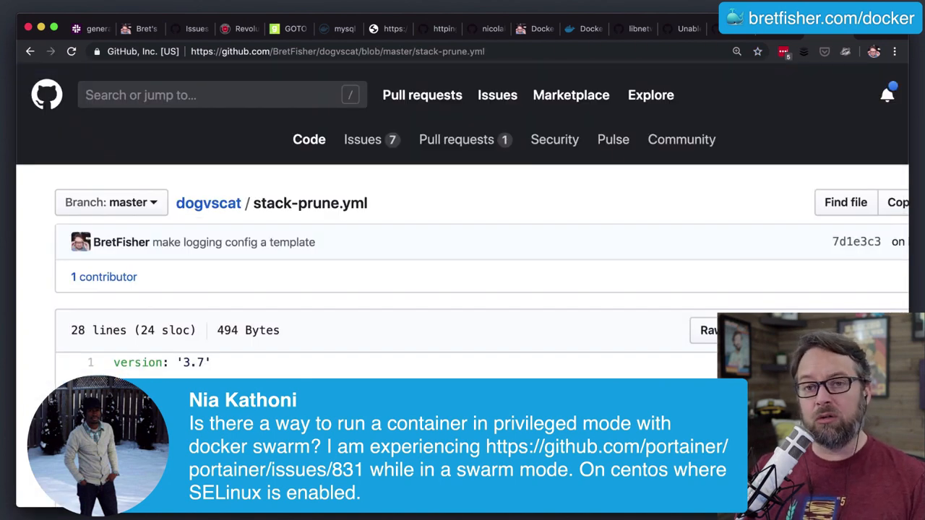
pyautogui.scroll(-3)
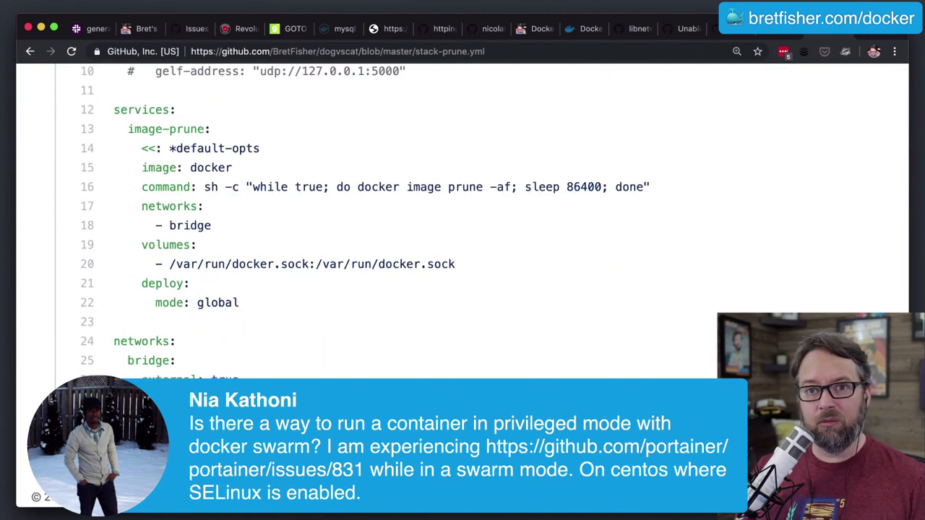
pyautogui.moveTo(243, 303)
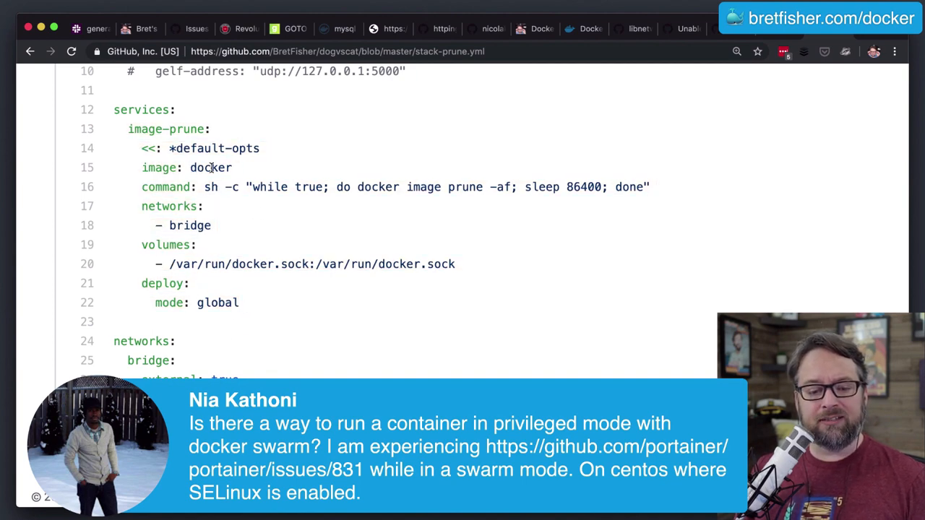
pyautogui.doubleClick(159, 167)
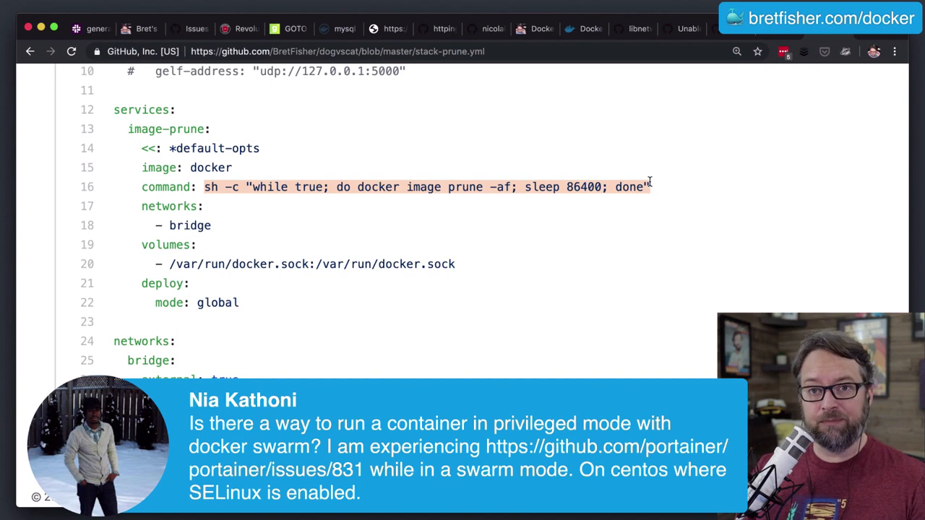
pyautogui.moveTo(643, 216)
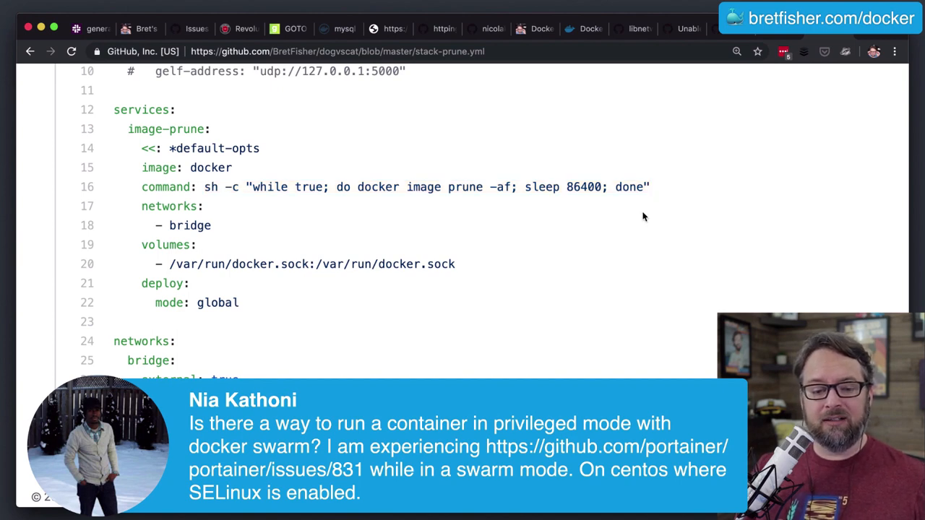
pyautogui.moveTo(639, 215)
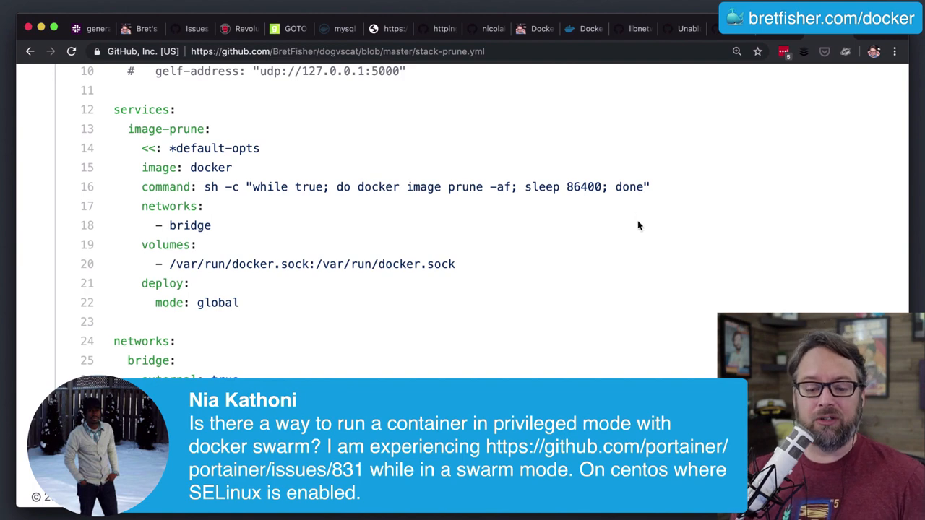
pyautogui.moveTo(373, 341)
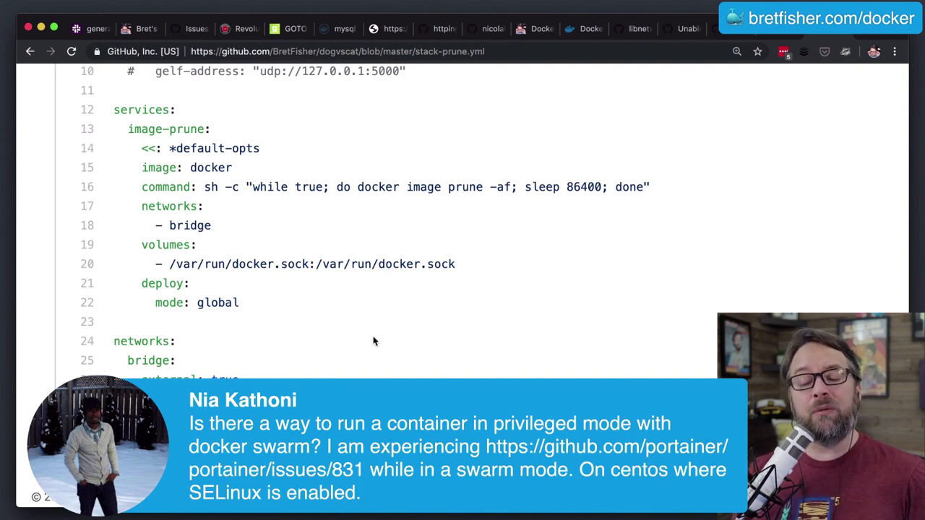